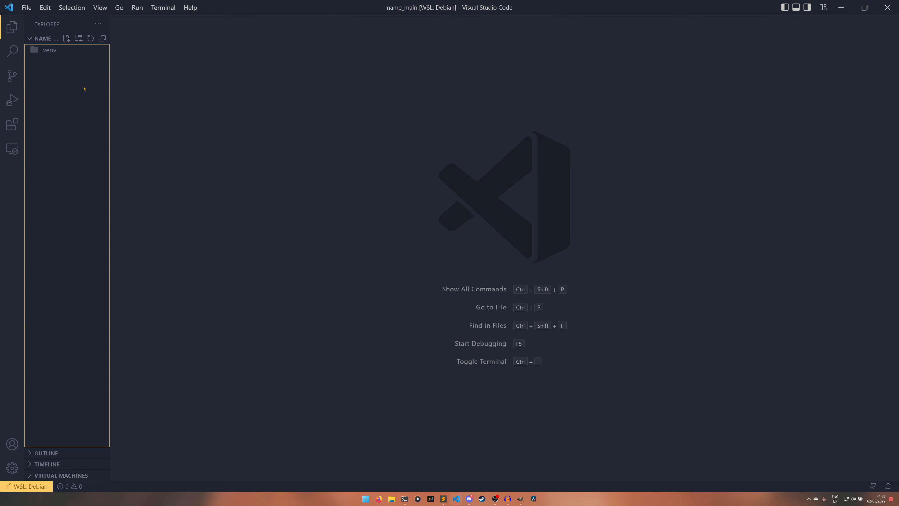
- Create test.py and program.py, writing 'import test' into program.py
click(66, 38)
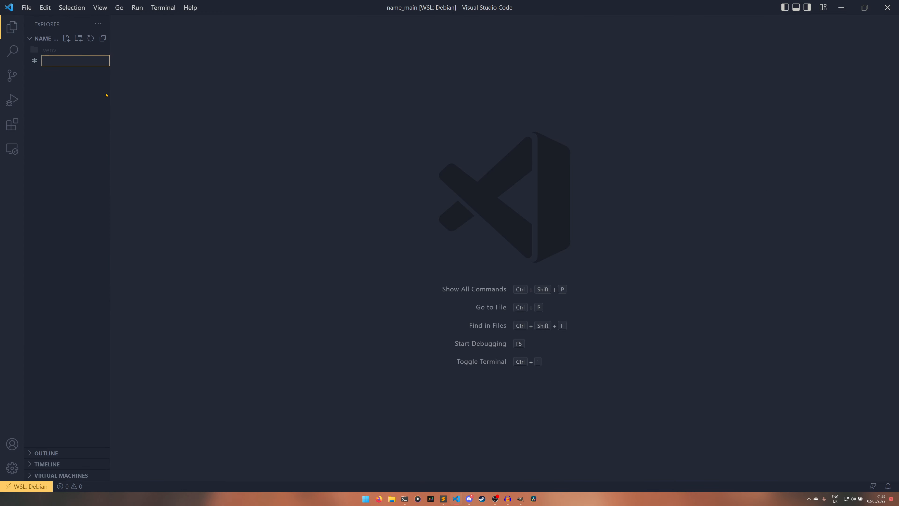
text(test.py)
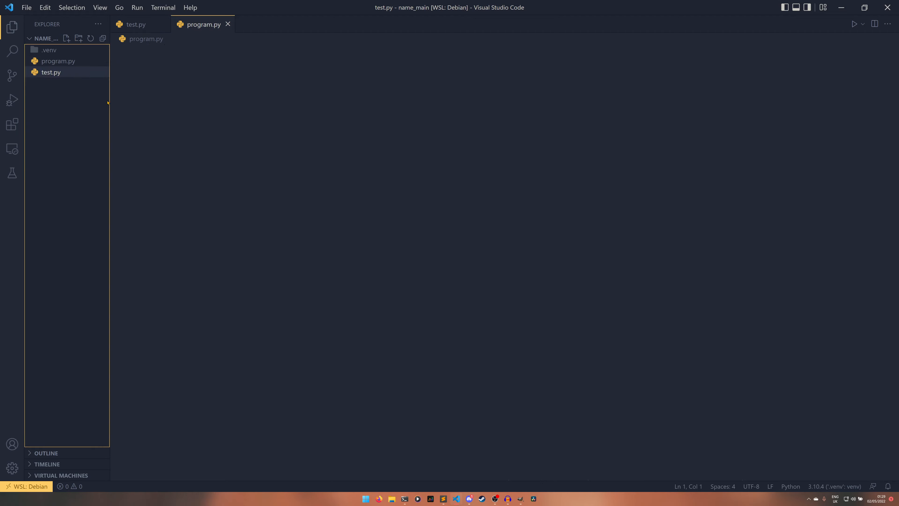
click(58, 61)
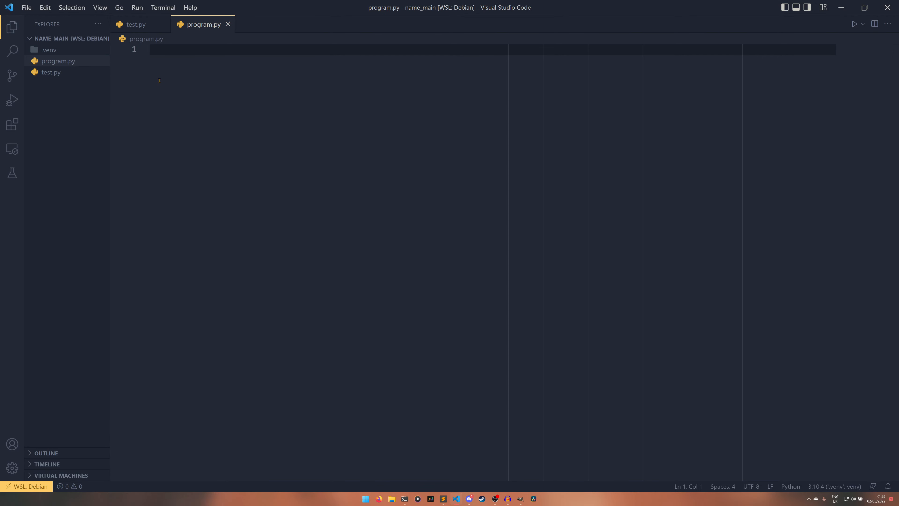
text(import test)
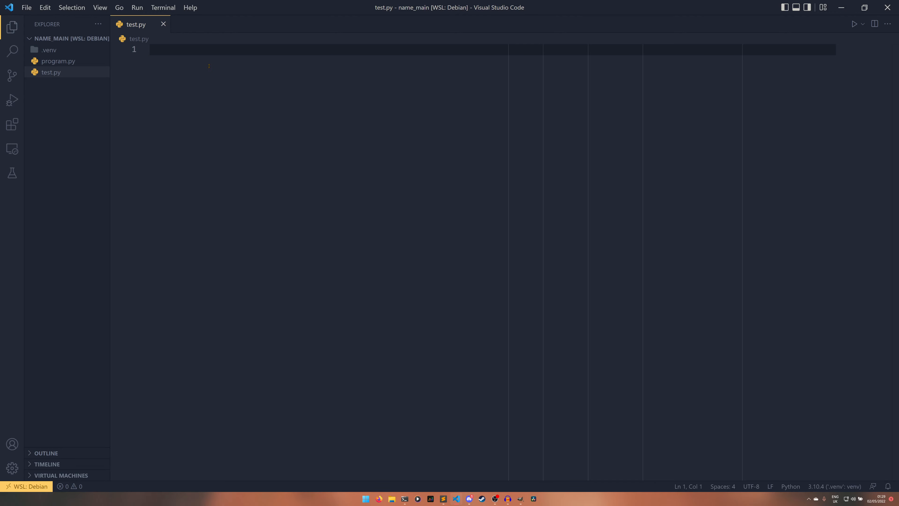
- Define hello(name) in test.py returning the f-string "Hello {name}!"
text(def hell)
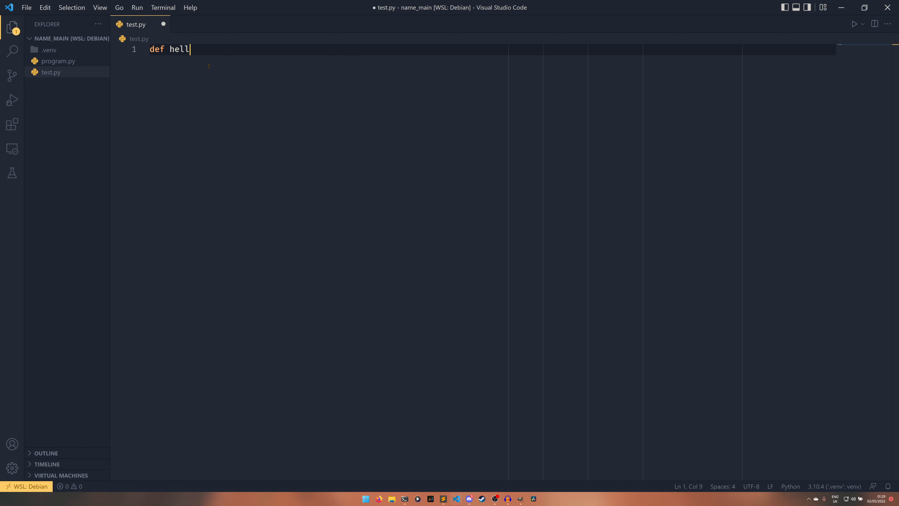
text(o(name):)
text(return f")
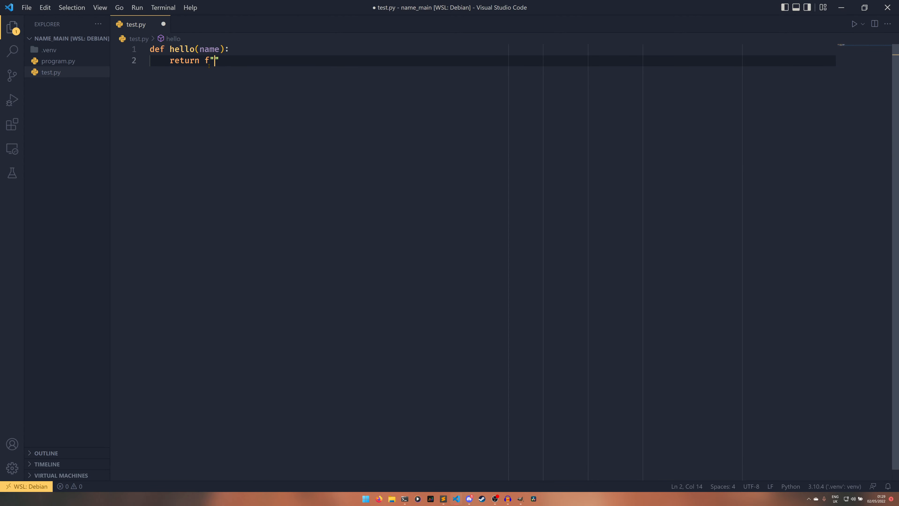
text(Hello name)
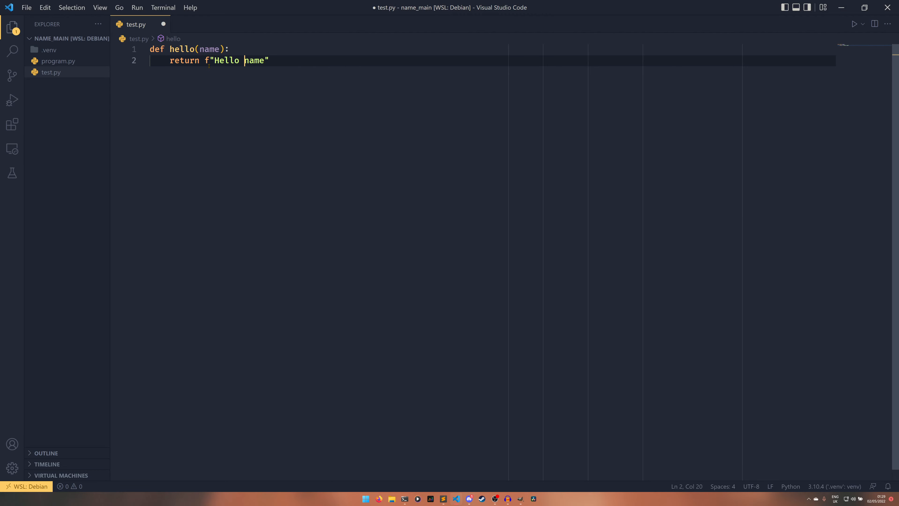
text({name}!)
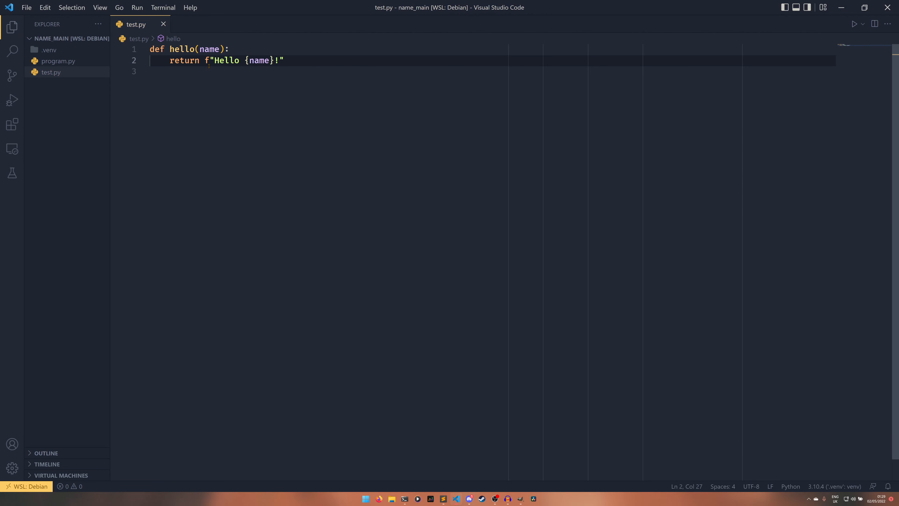
key(Enter)
text(s)
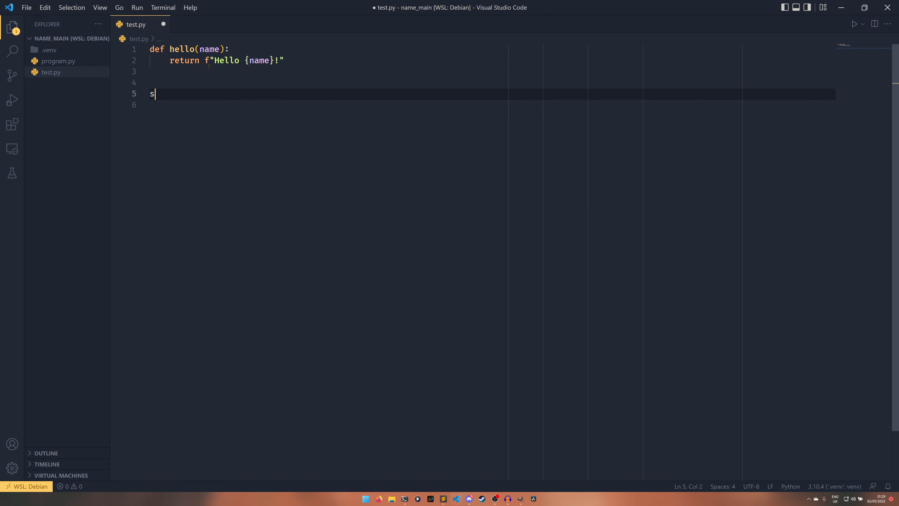
- Store hello("Ethan") in string and print it below the function
text(tring = hello(name_)
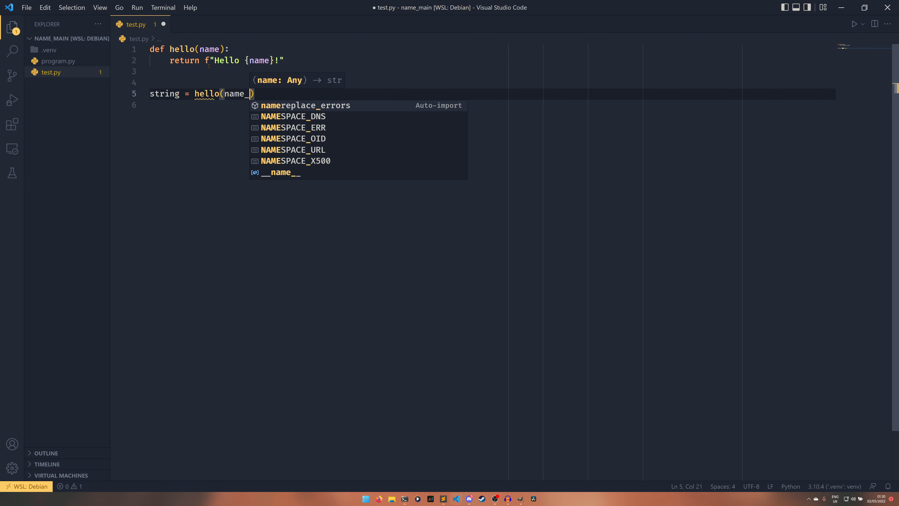
text("")
click(493, 105)
text(print("s)
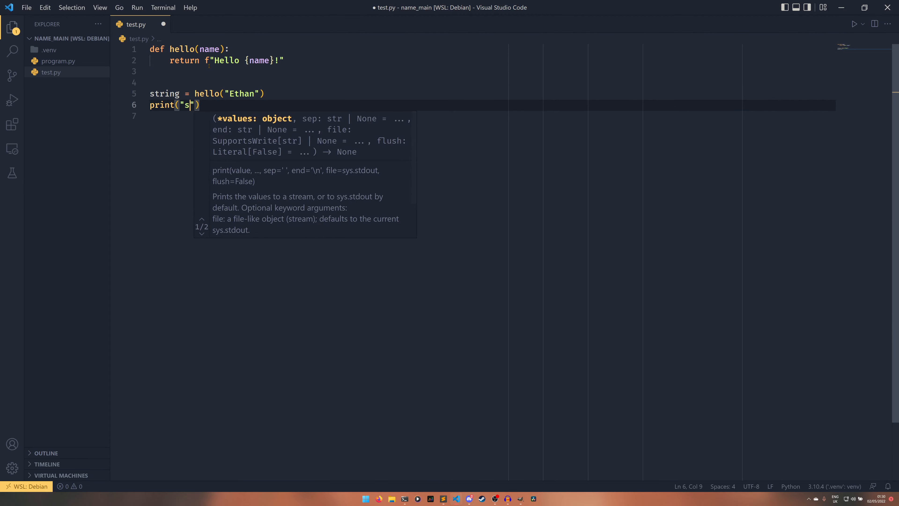
text(tring)
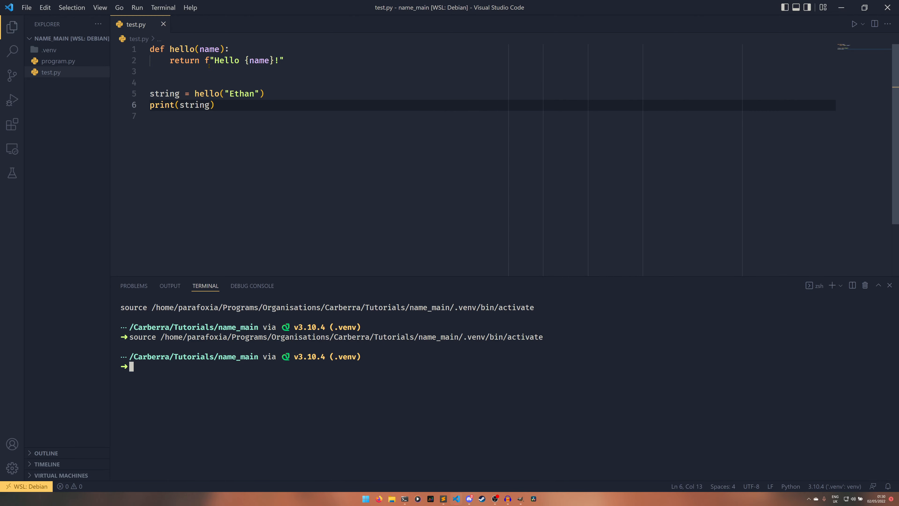
- Run py test.py and py program.py in the terminal, each printing Hello Ethan!
text(py)
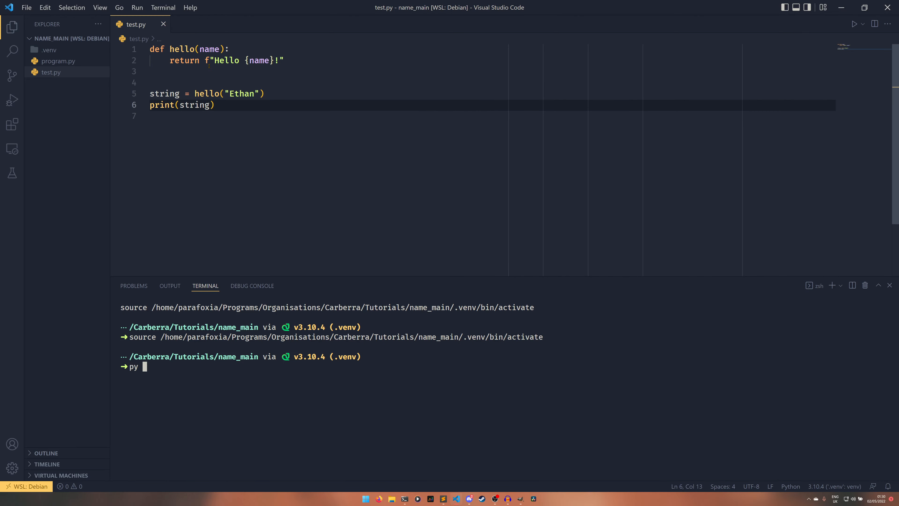
key(Return)
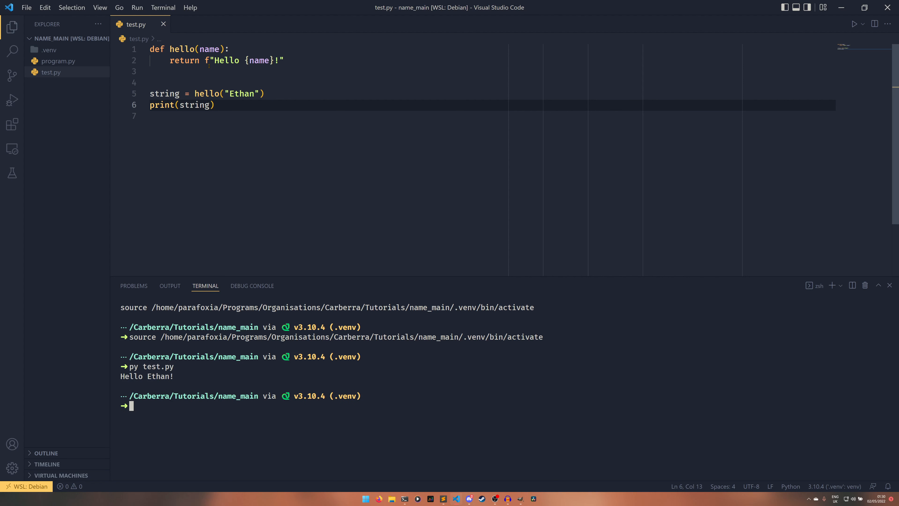
text(py program.py)
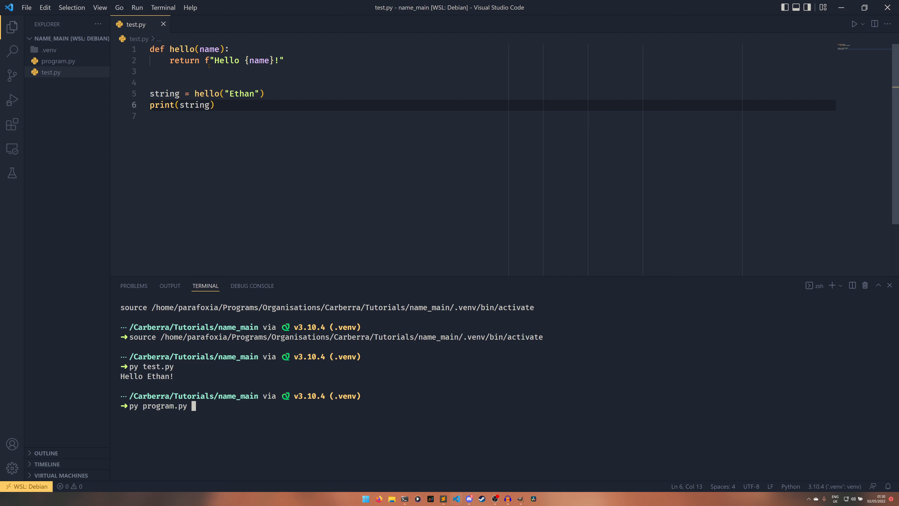
key(Return)
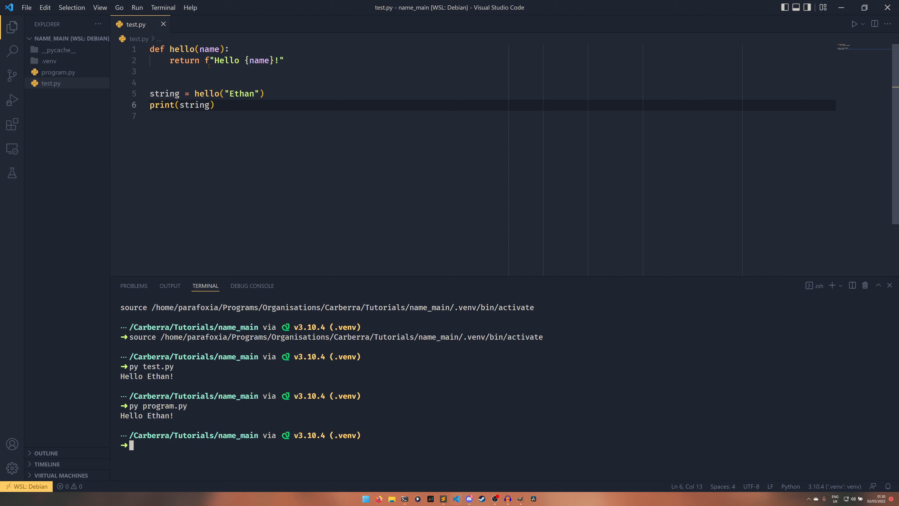
drag(150, 49, 283, 60)
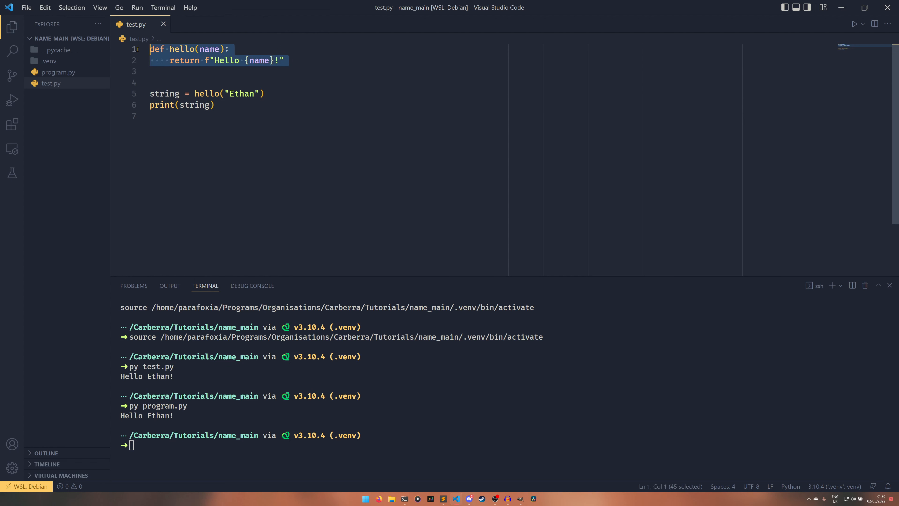
click(155, 71)
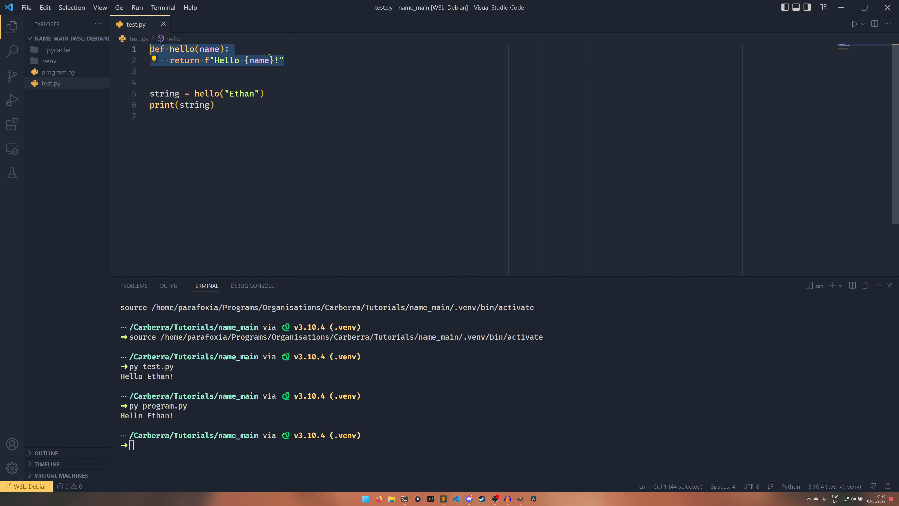
click(287, 60)
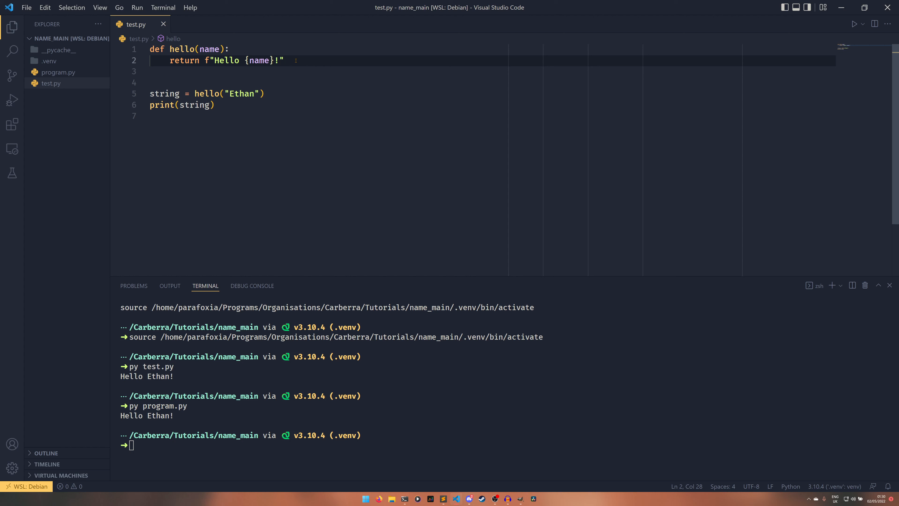
click(171, 116)
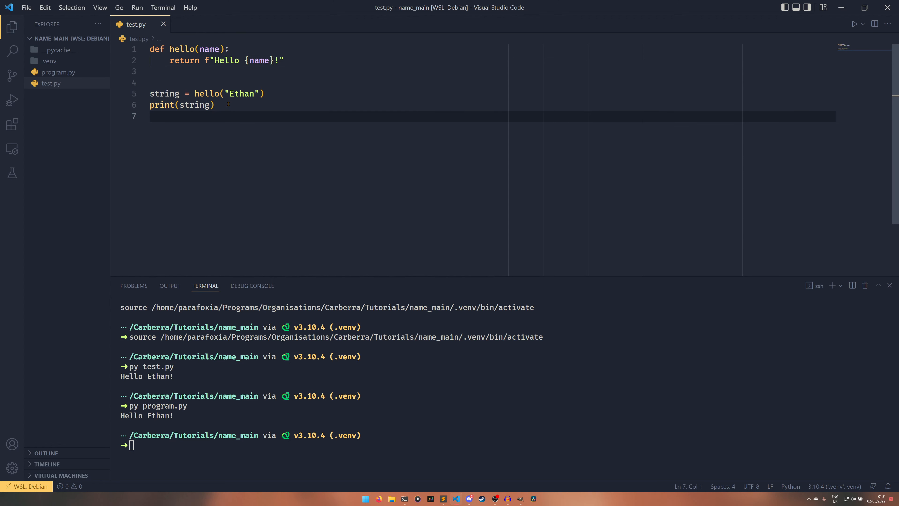
click(217, 105)
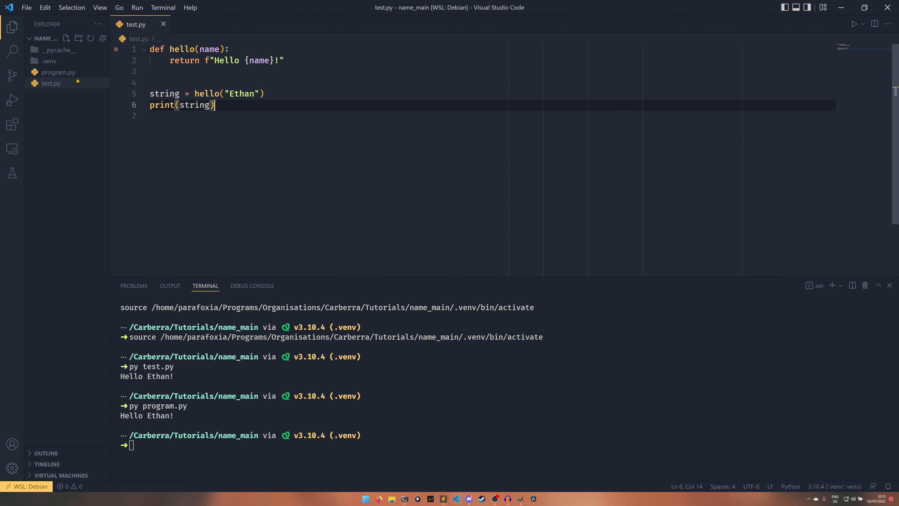
click(202, 24)
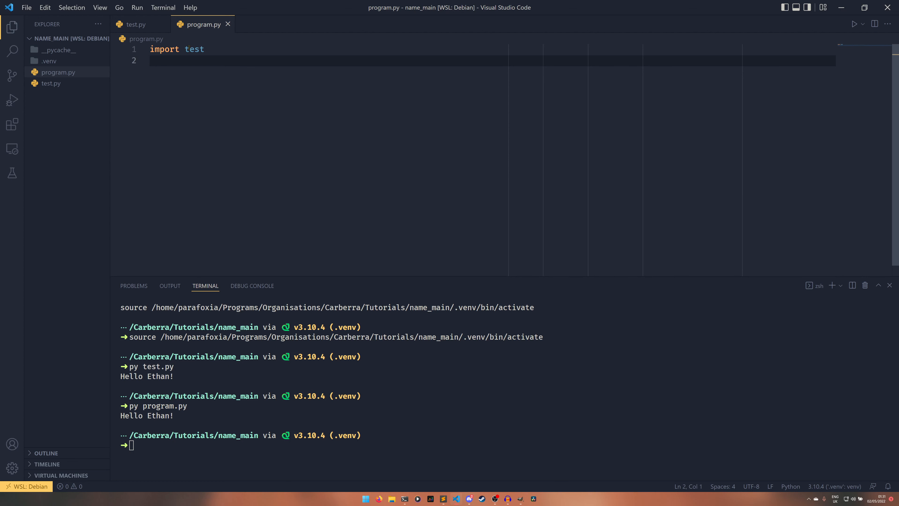
- Add test.hello("Nathan") under the import in program.py and rerun it
click(150, 61)
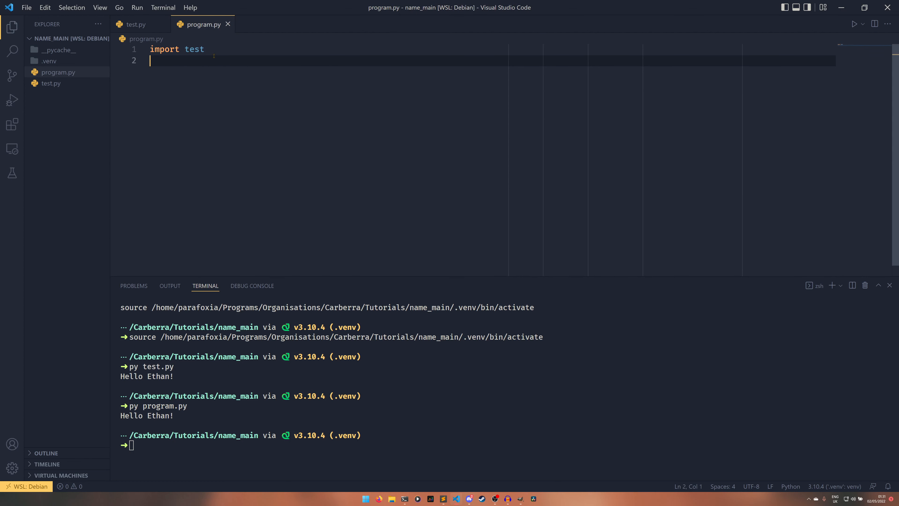
text(test.hello)
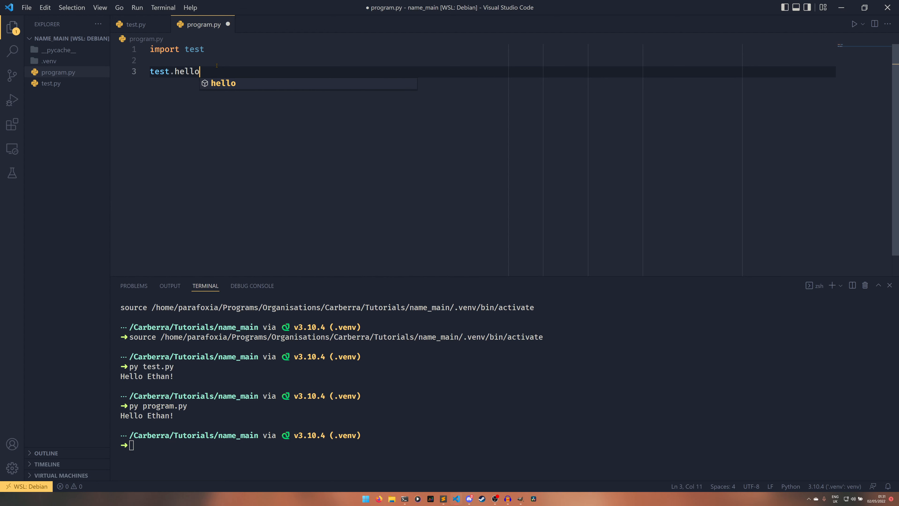
text(("Nathan"))
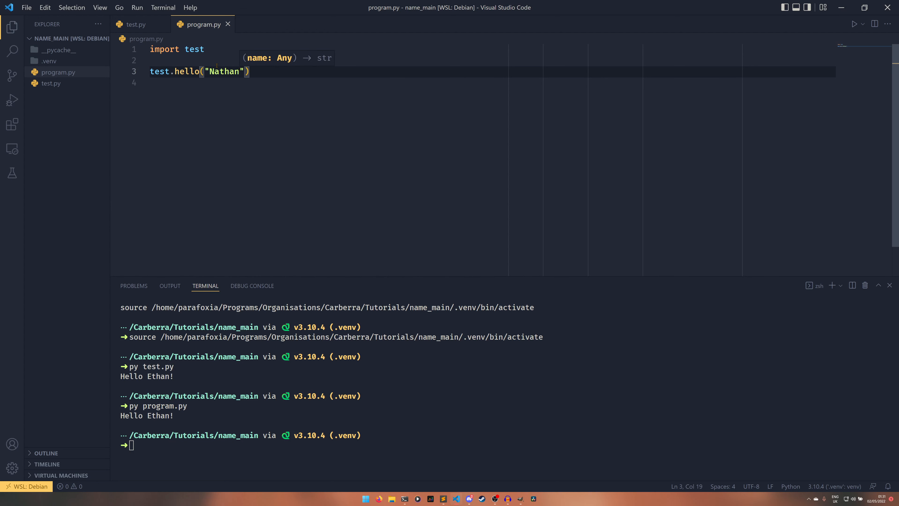
key(Return)
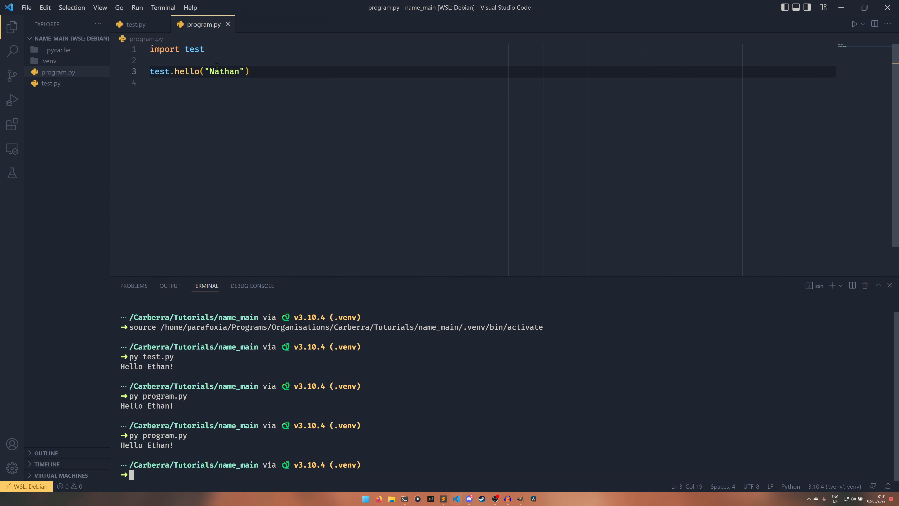
- Wrap the call in print() and save, so program.py outputs Hello Ethan! then Hello Nathan!
click(150, 71)
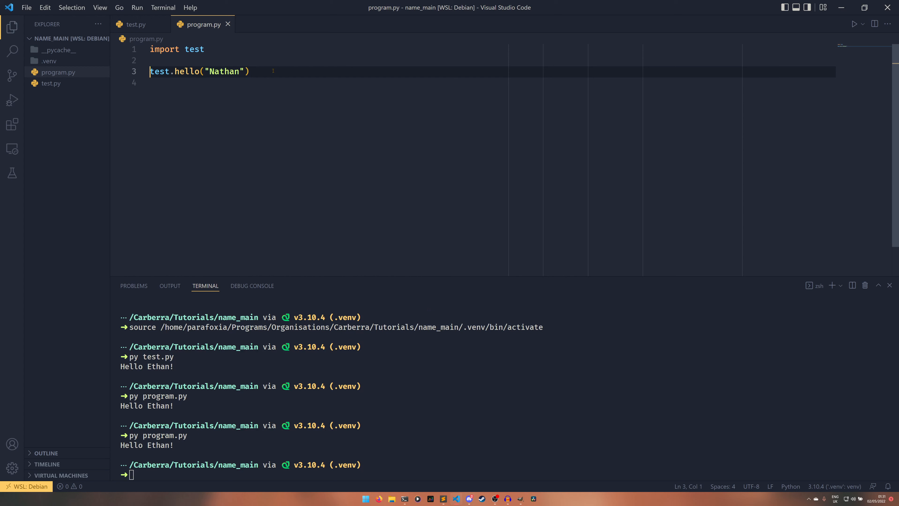
text(print)
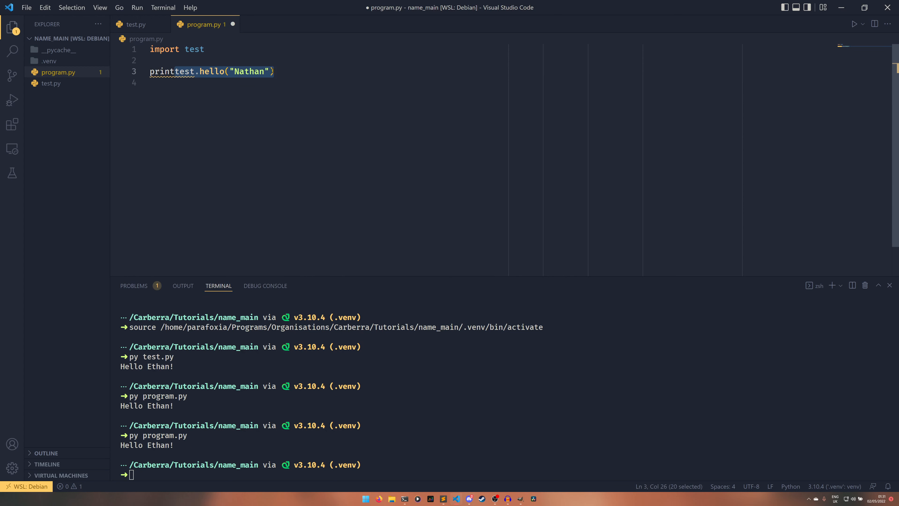
key(ctrl+s)
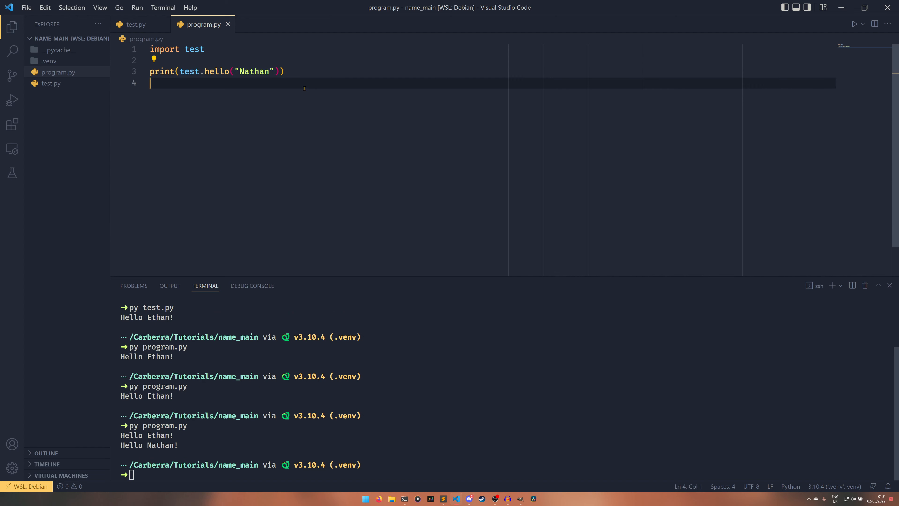
- Guard test.py's Ethan call with if __name__ == "__main__": and rerun, so program.py prints only Hello Nathan!
click(136, 24)
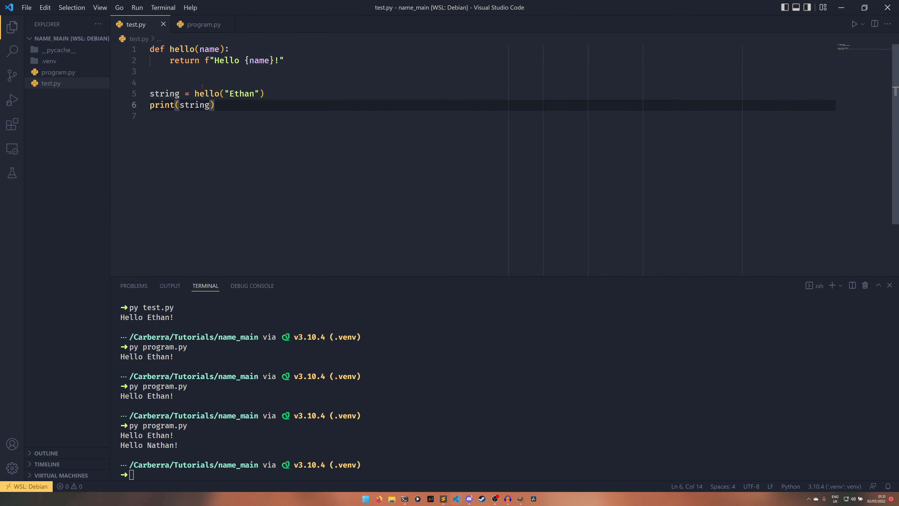
text(if __name__)
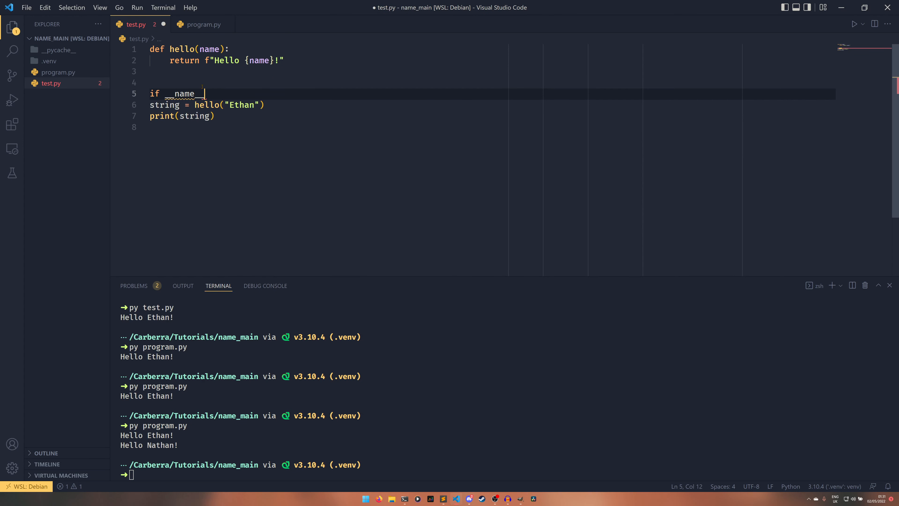
text(== "__main__":)
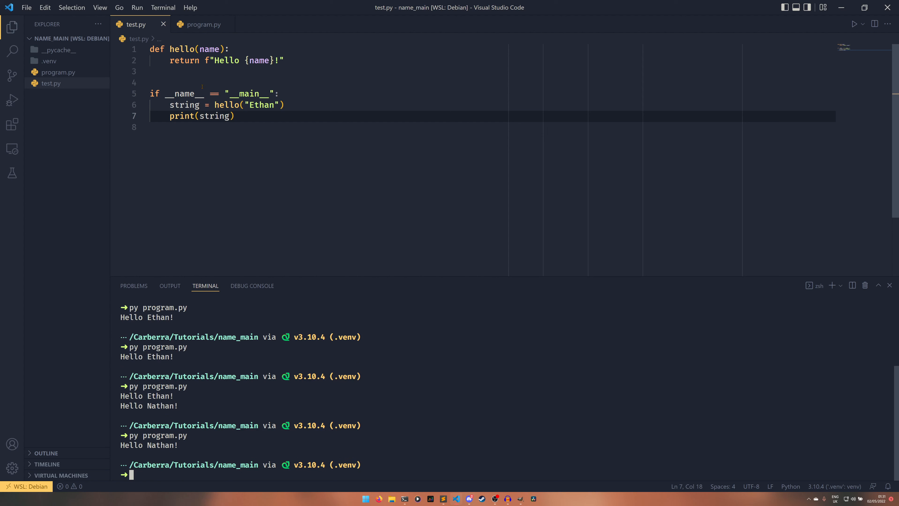
text(py)
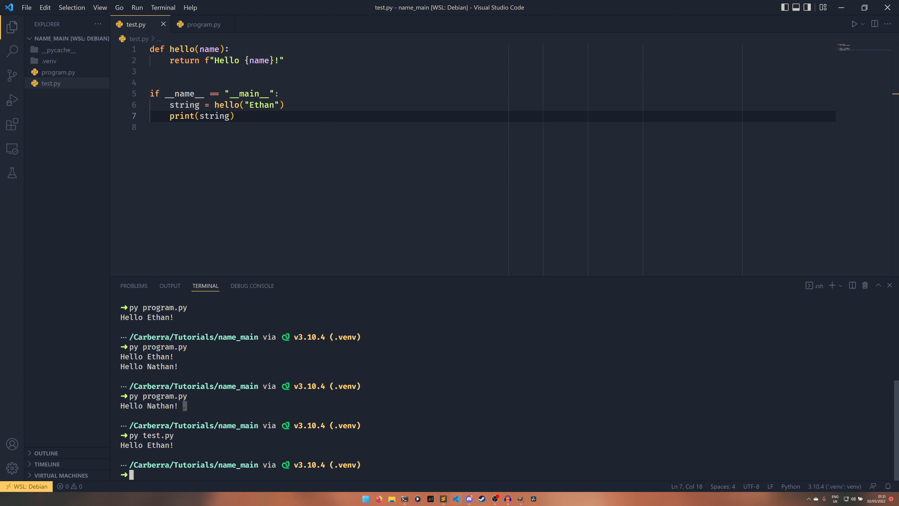
mouse_move(204, 186)
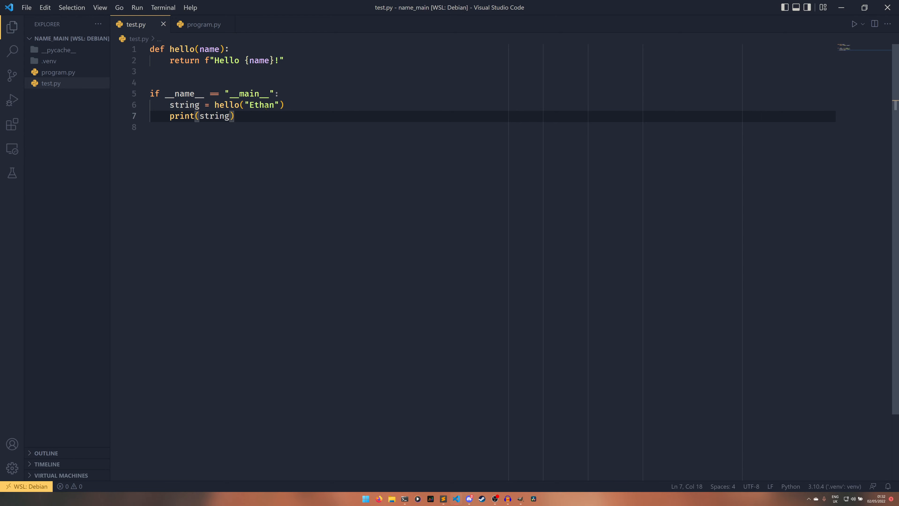
- Add print(__name__) above the guard in test.py and run program.py, which outputs test then Hello Nathan!
text(print(__name__)
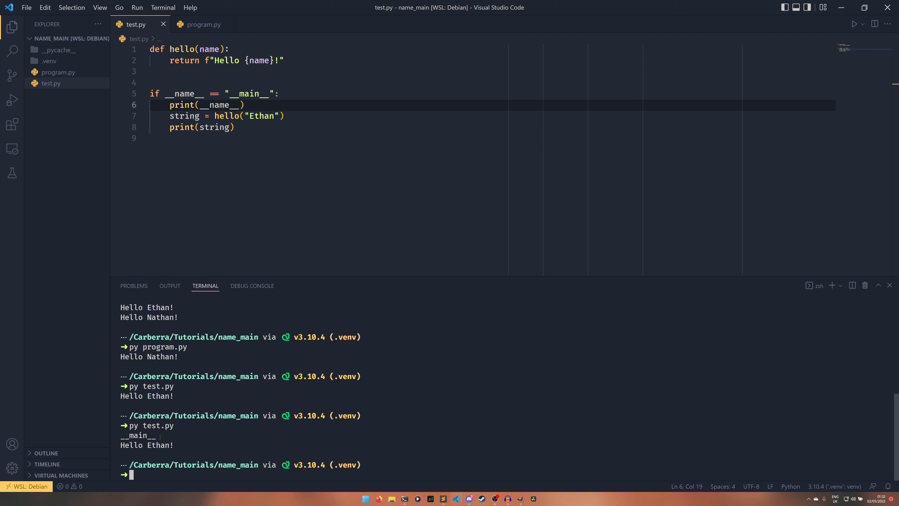
click(115, 49)
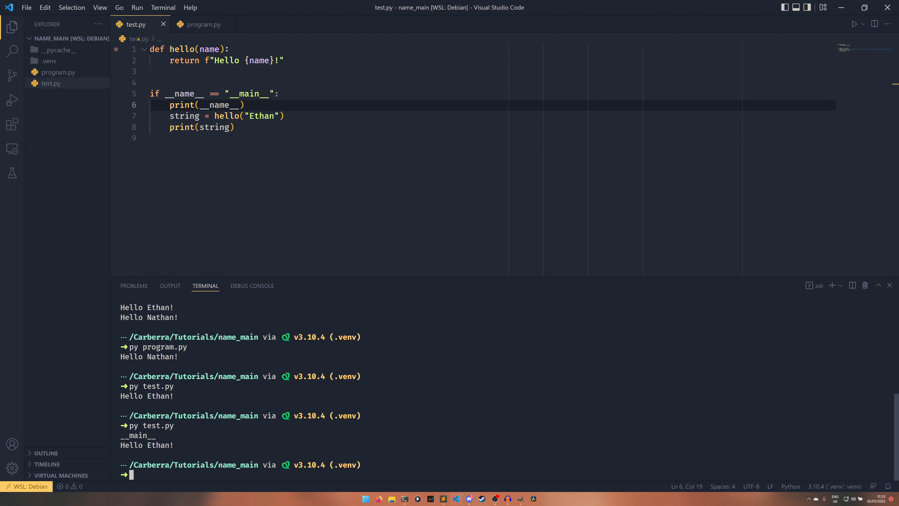
click(201, 25)
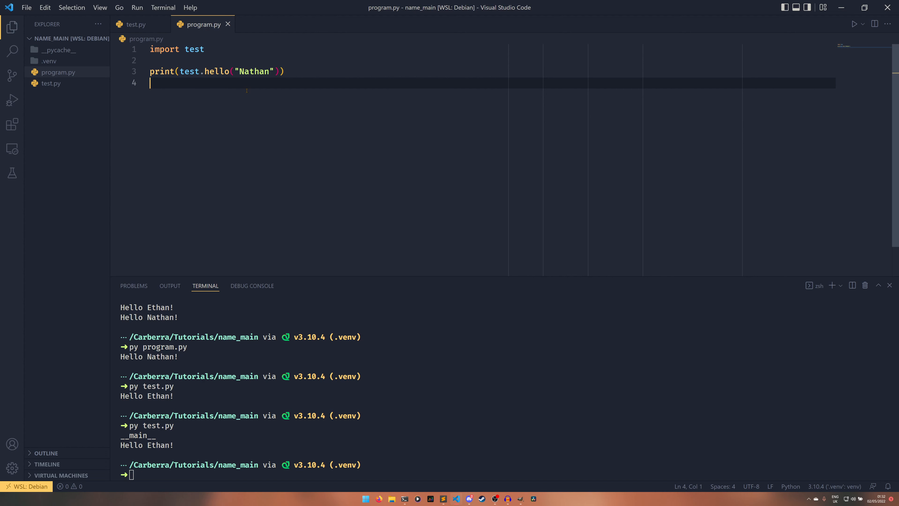
click(136, 24)
text(py program.py)
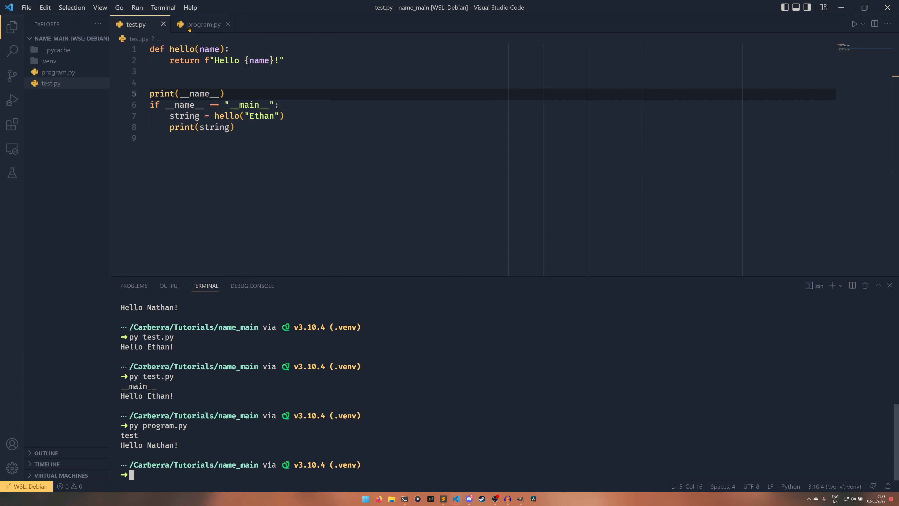
- Change the import to 'import test as t', run program.py to see the NameError, then revert the import
click(202, 24)
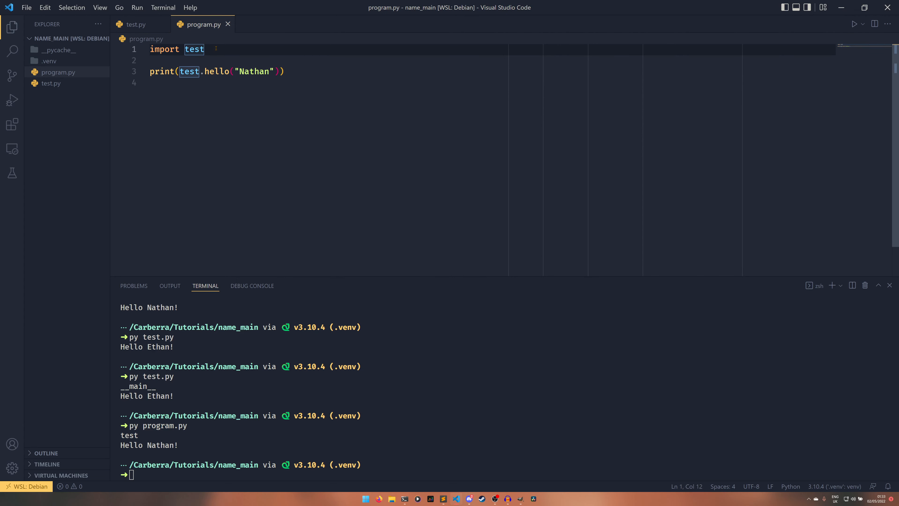
text(as t)
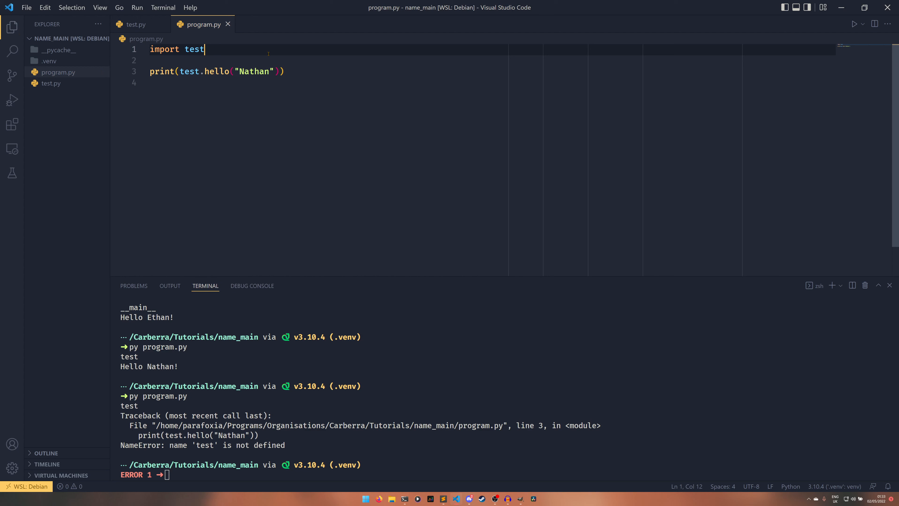
double_click(194, 50)
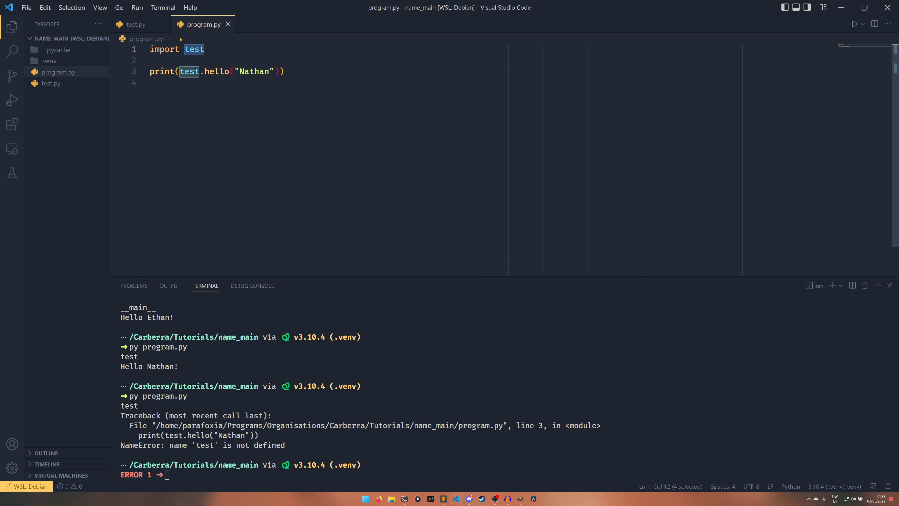
click(136, 24)
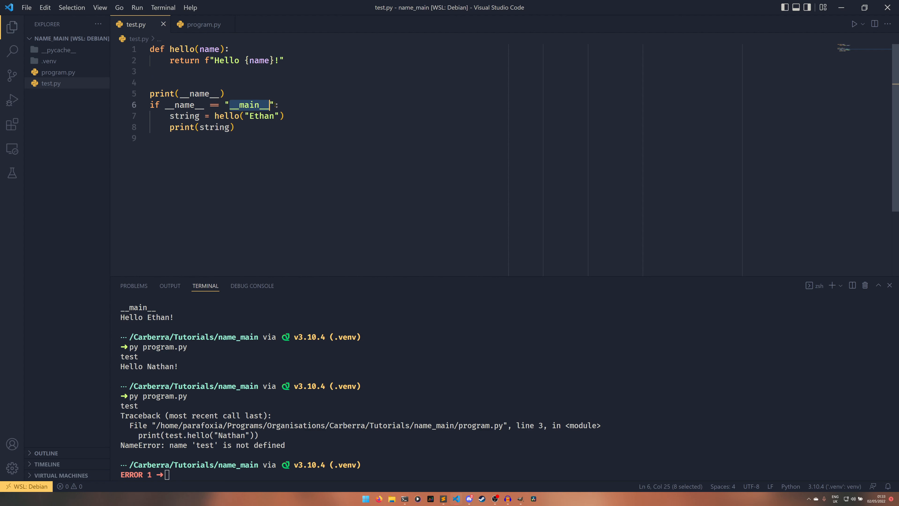
- Highlight the __name__ == "__main__" condition while explaining, then remove the print(__name__) line
click(279, 105)
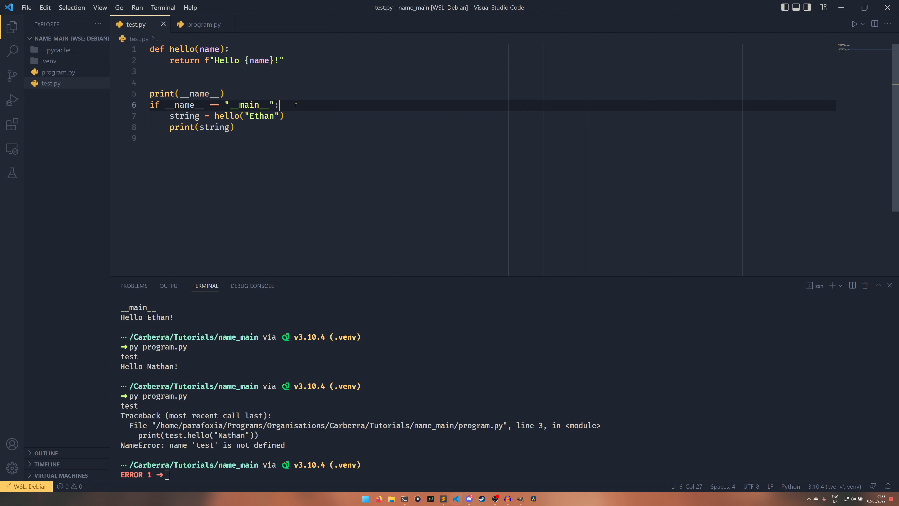
double_click(249, 105)
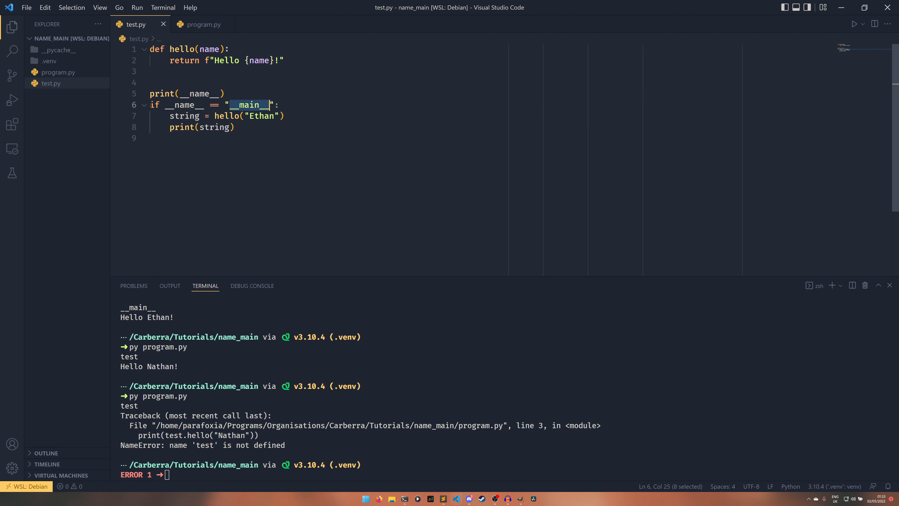
drag(266, 105, 178, 105)
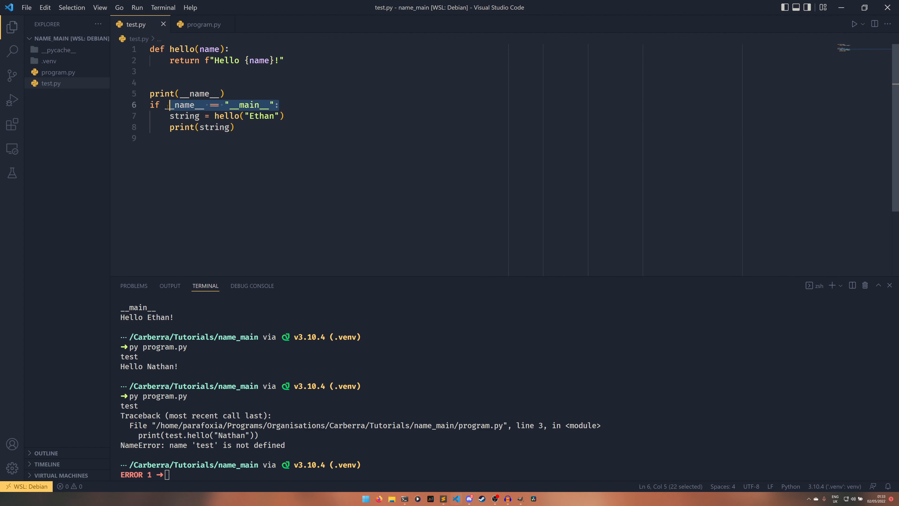
click(279, 105)
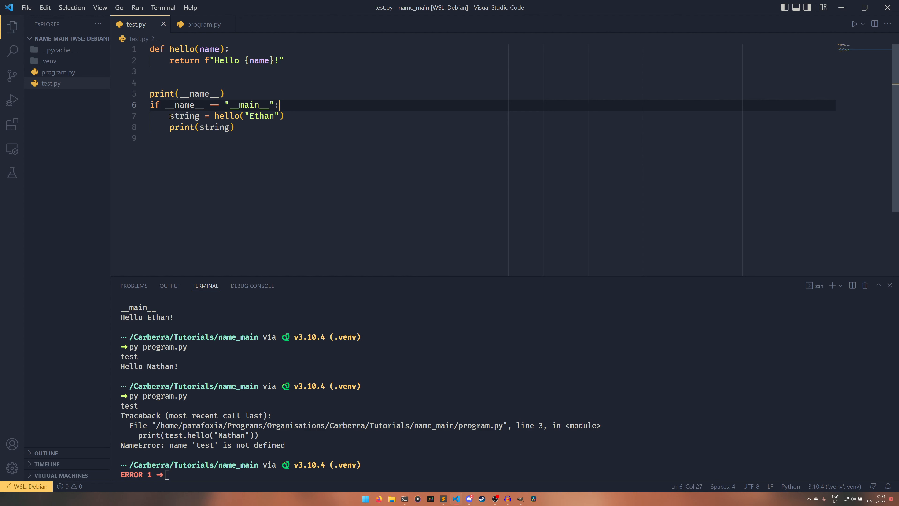
click(234, 127)
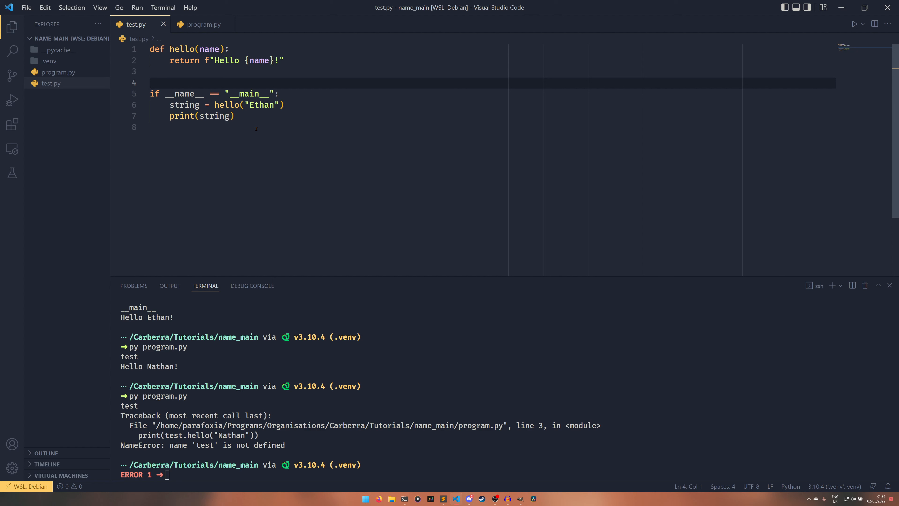
click(150, 93)
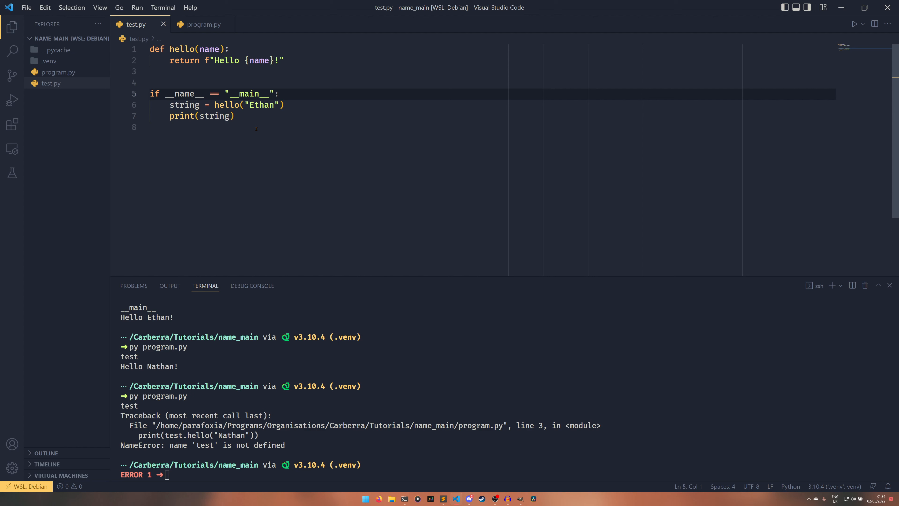
click(150, 93)
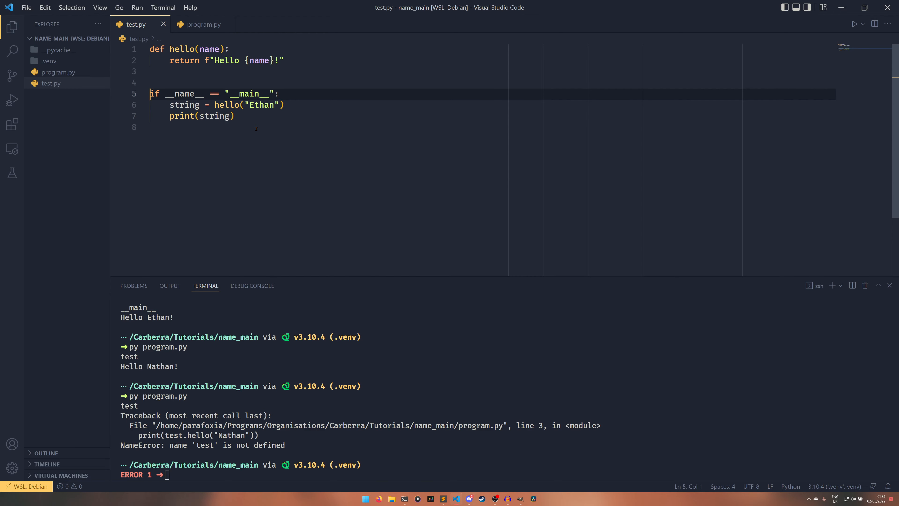